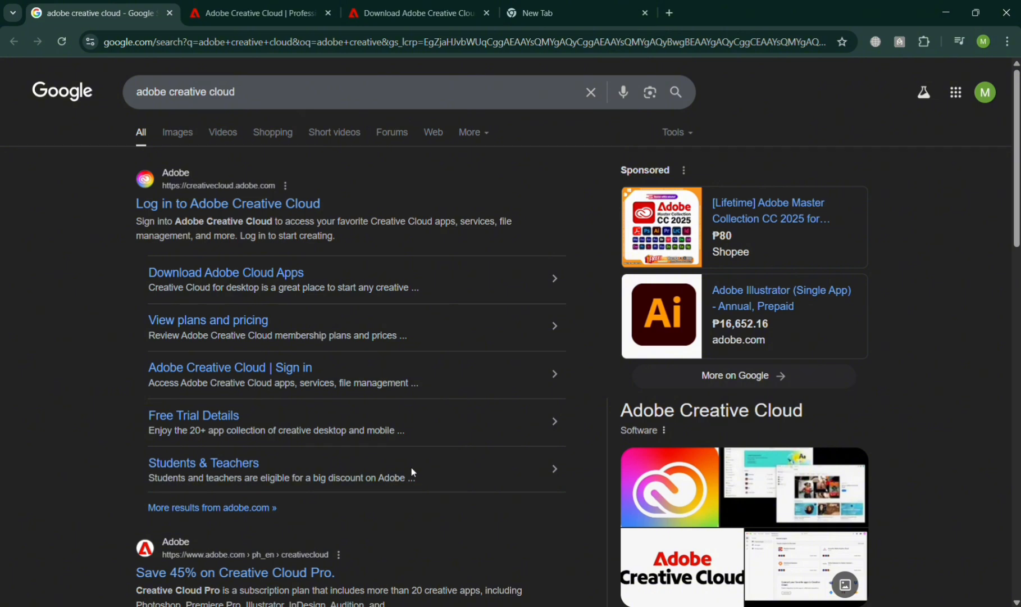
mouse_move(348, 346)
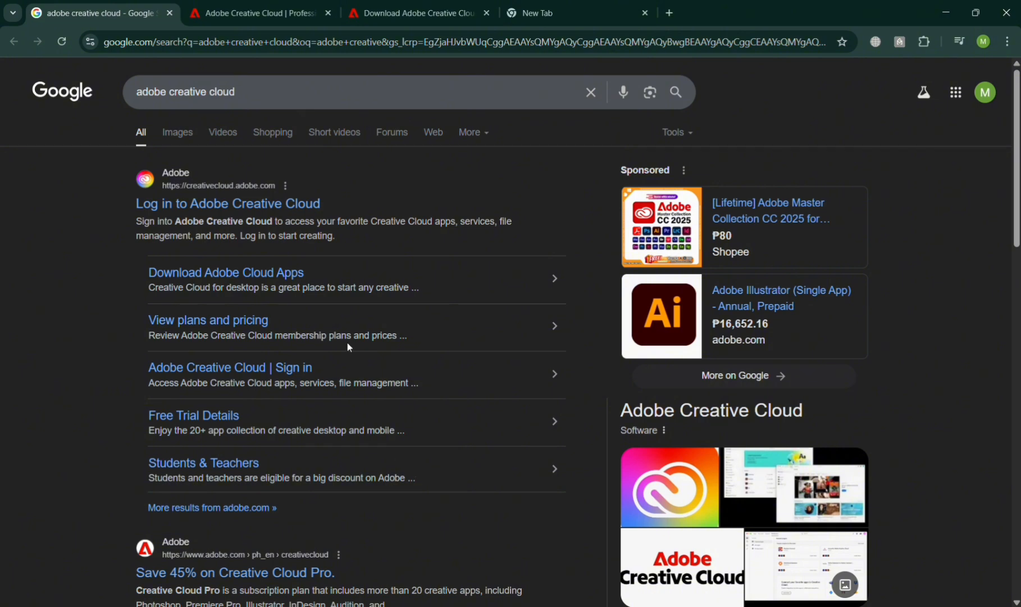
mouse_move(486, 463)
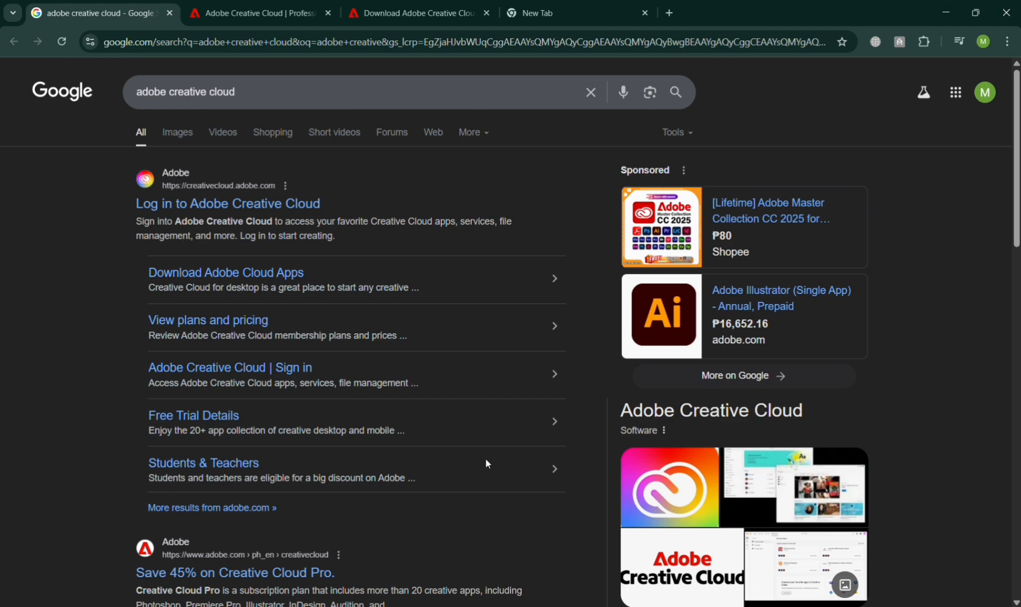
mouse_move(254, 203)
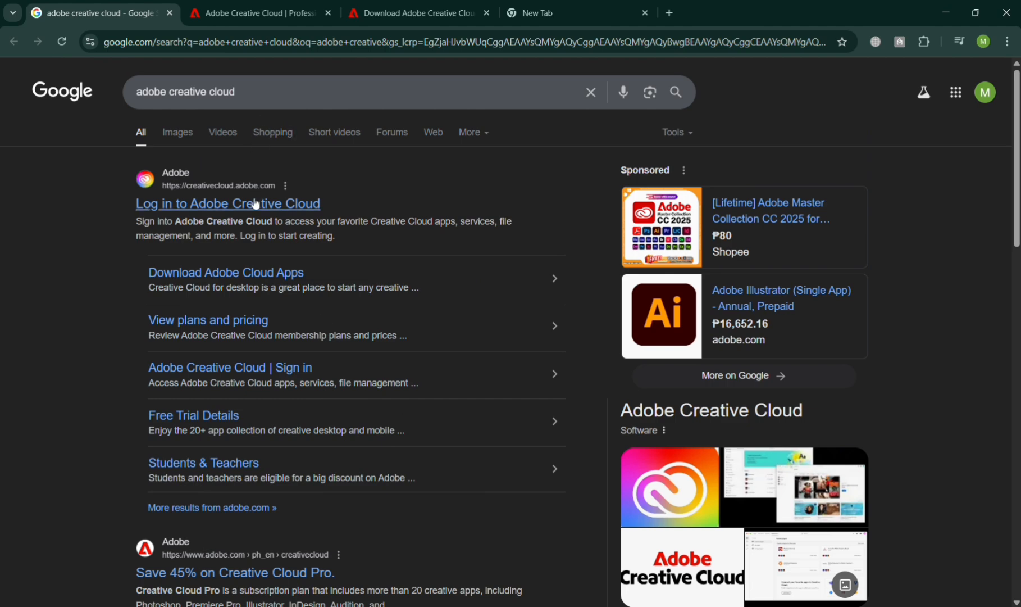
Open the Adobe Creative Cloud search result and stay on the Philippines site
left_click(227, 203)
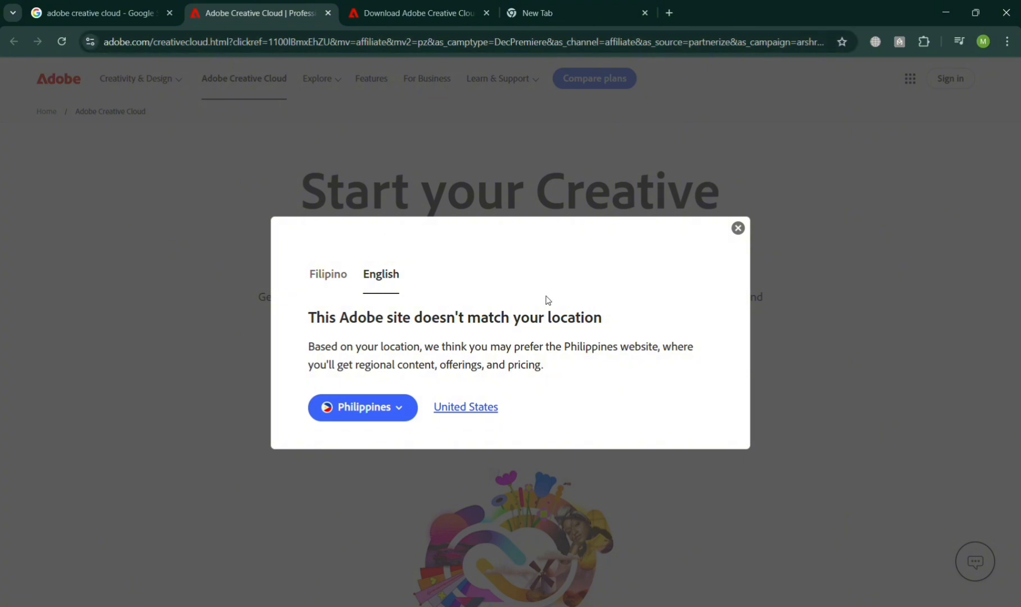
mouse_move(400, 410)
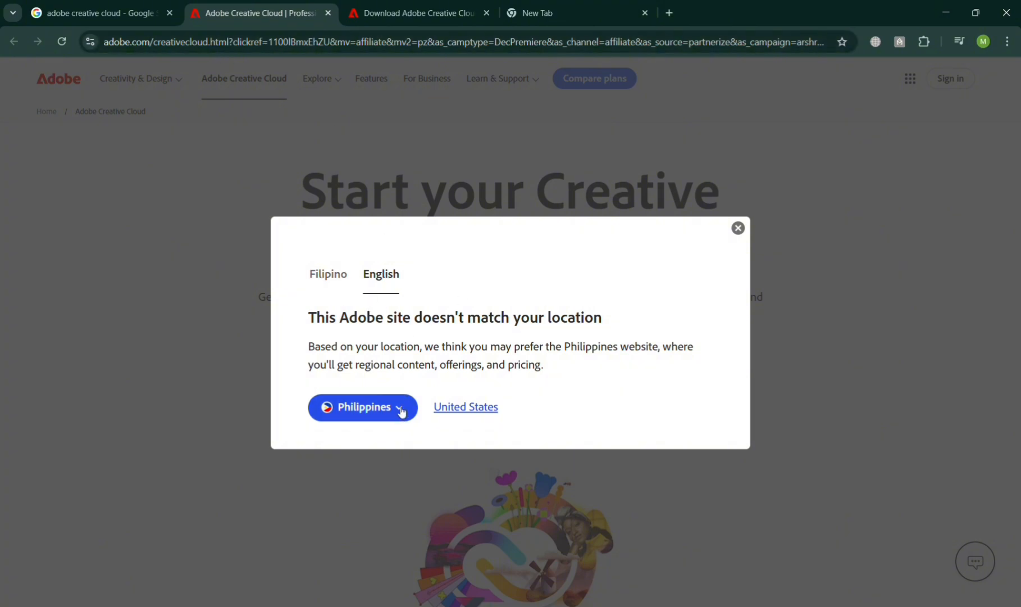
left_click(363, 407)
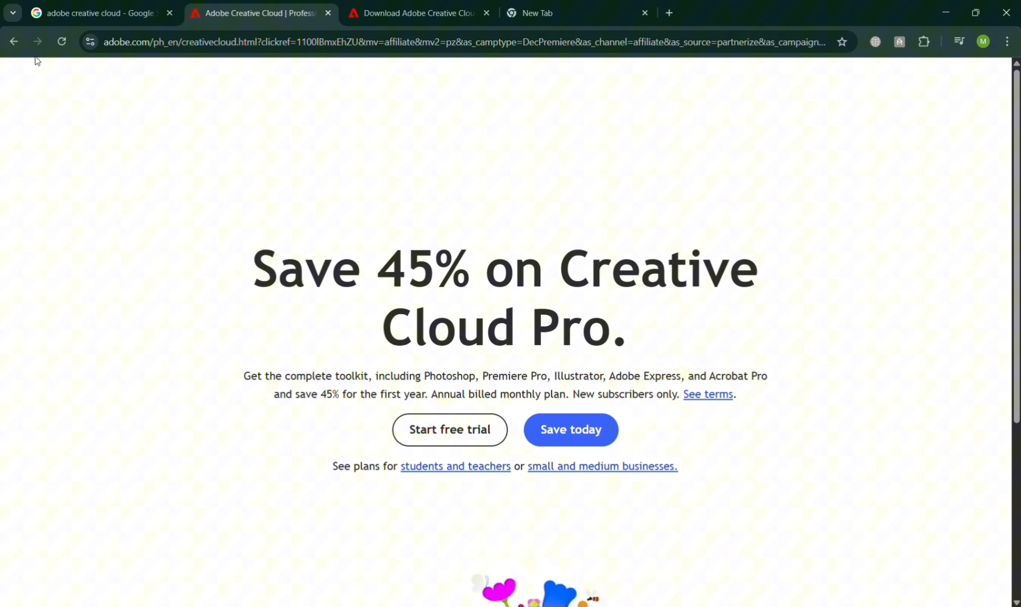
scroll("up", 3)
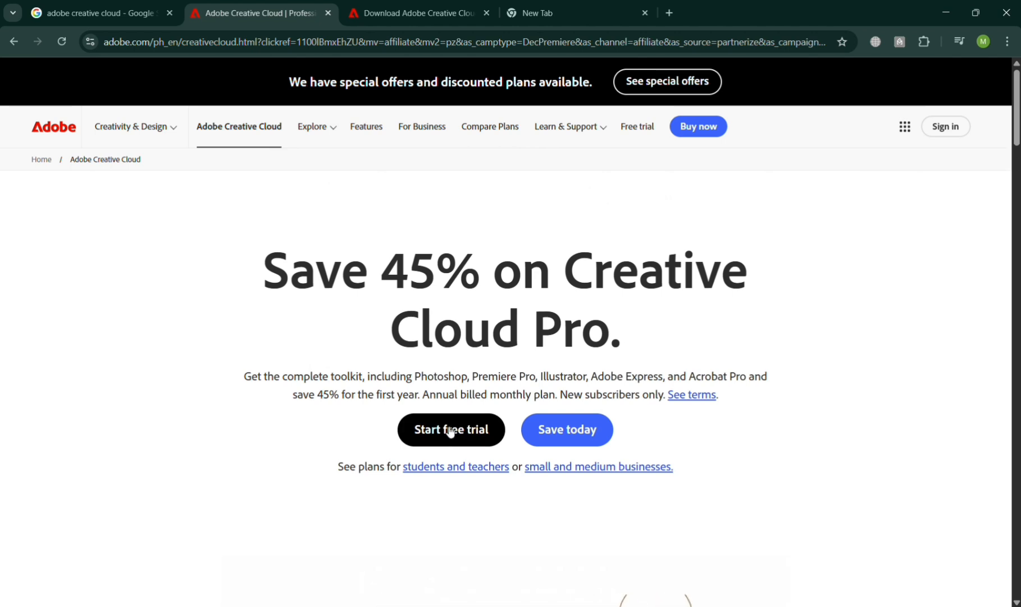
Start the free trial and compare Business and Students plans before returning to Individuals
left_click(450, 429)
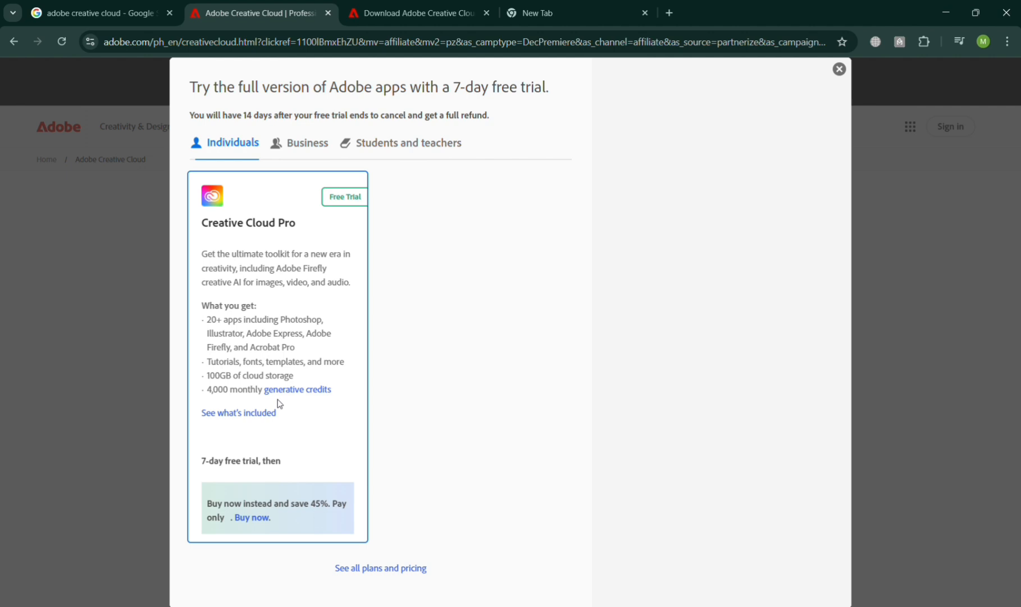
left_click(307, 143)
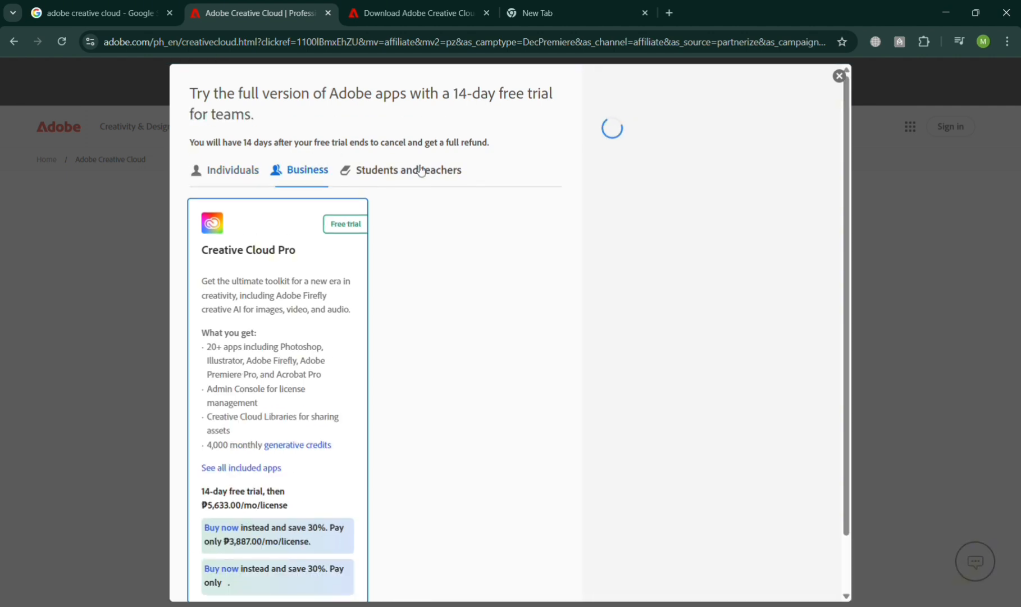
left_click(408, 170)
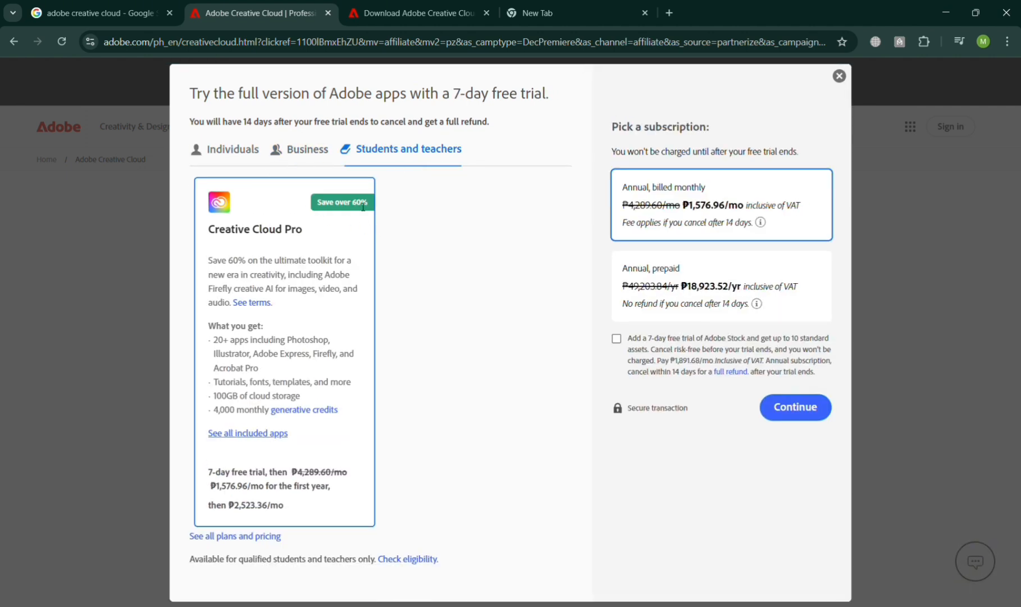
mouse_move(227, 113)
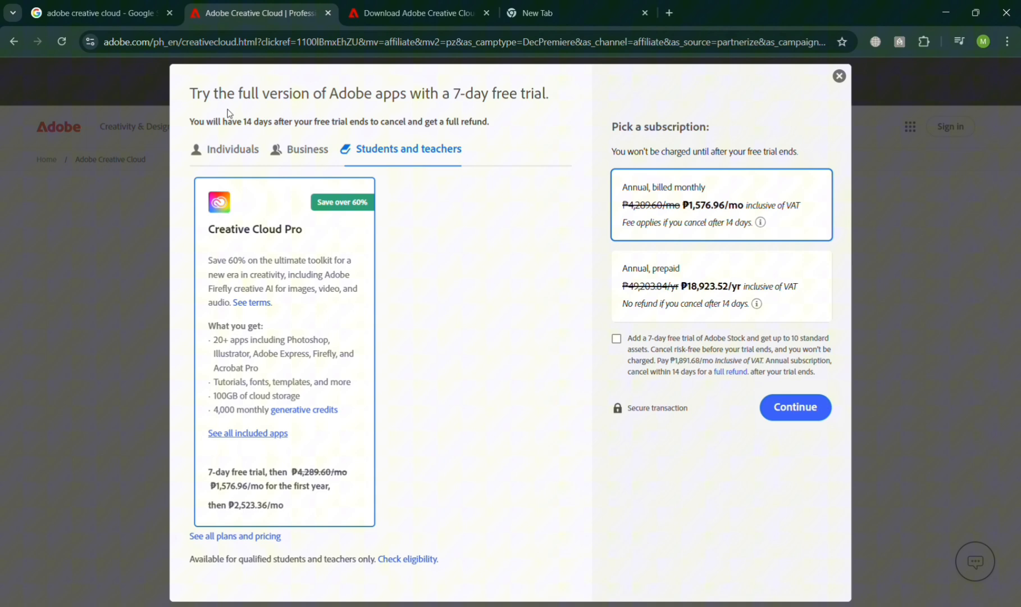
left_click(231, 151)
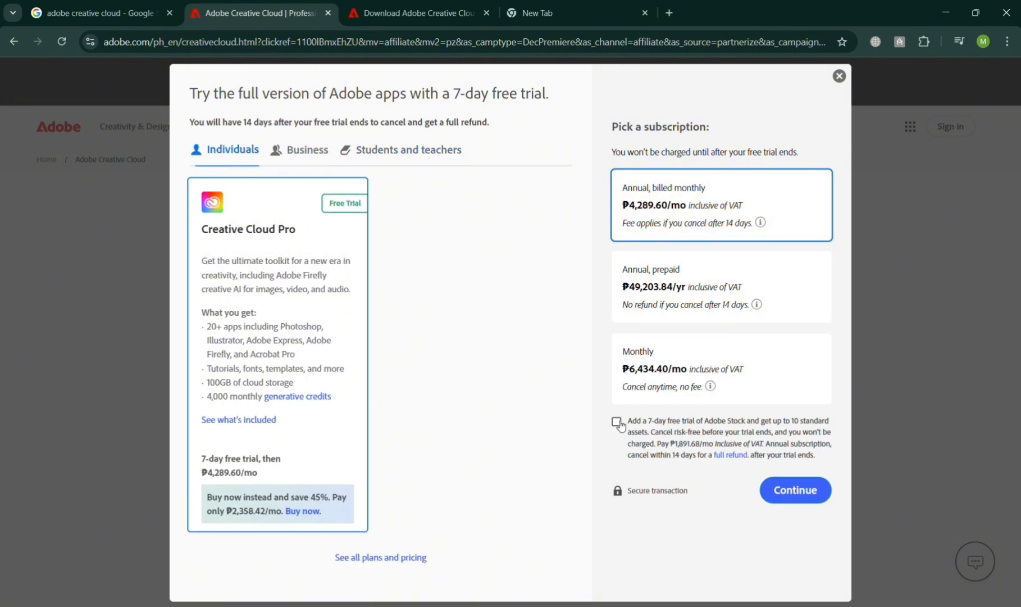
Add the 7-day Adobe Stock trial and continue to checkout
left_click(616, 422)
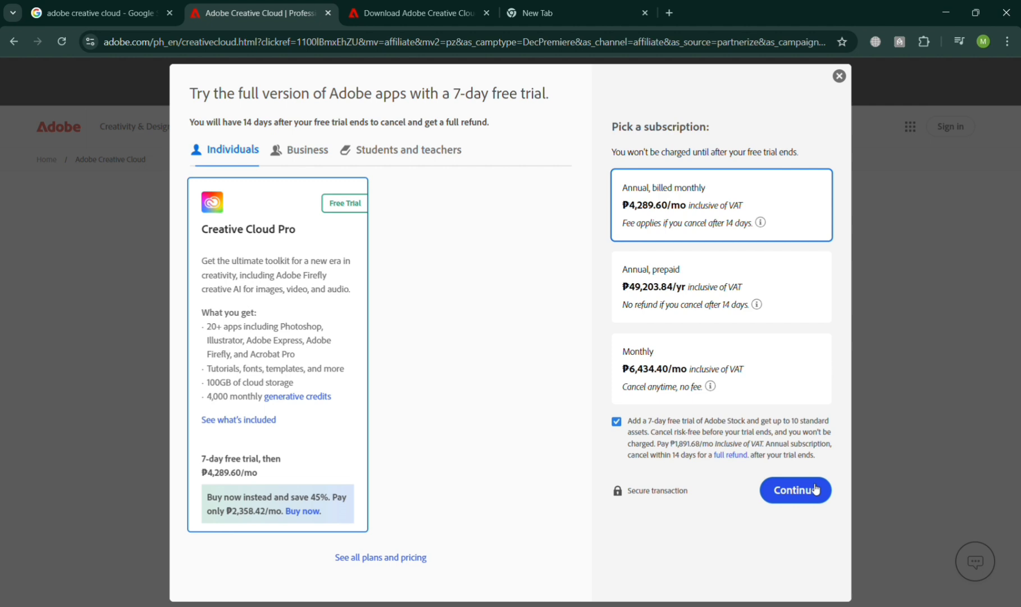
left_click(795, 489)
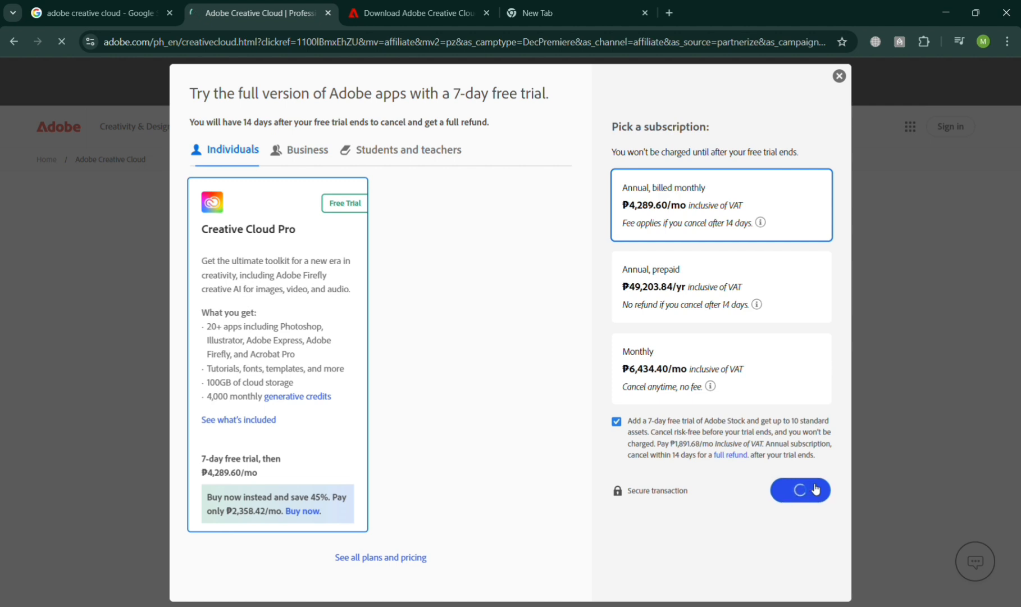
left_click(800, 489)
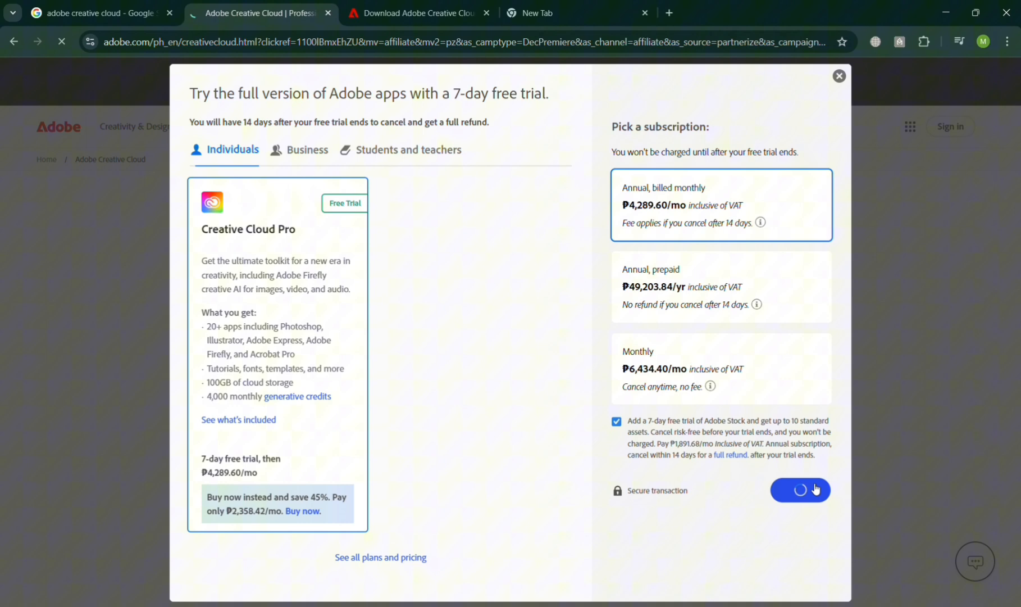
left_click(799, 499)
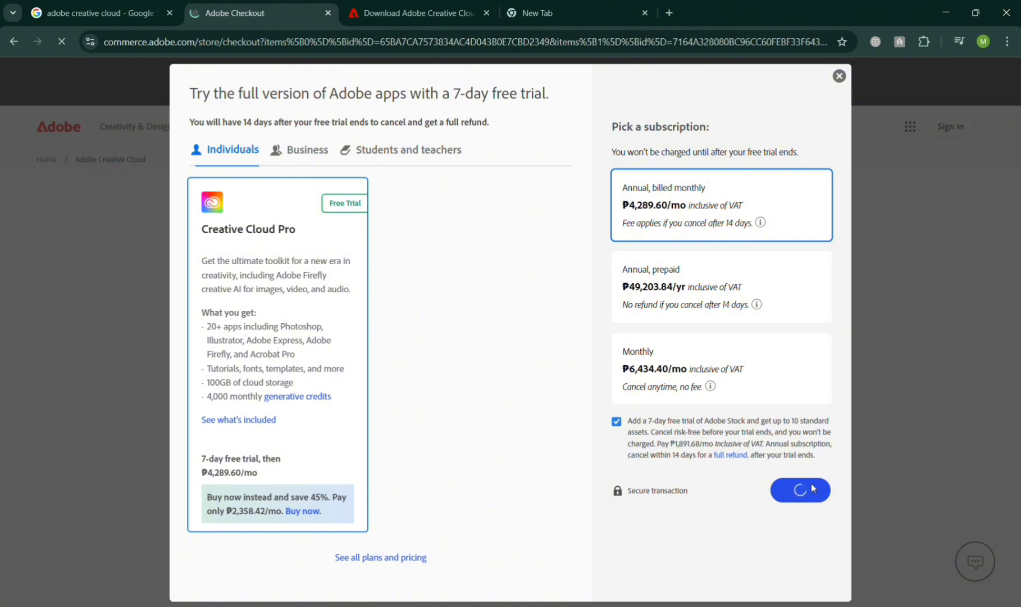
left_click(799, 493)
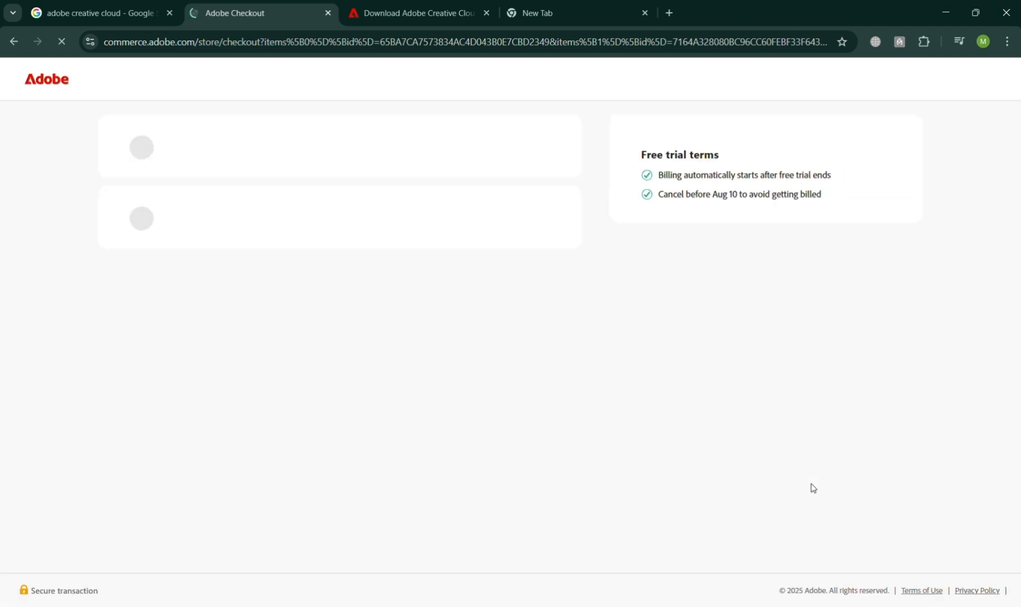
mouse_move(396, 180)
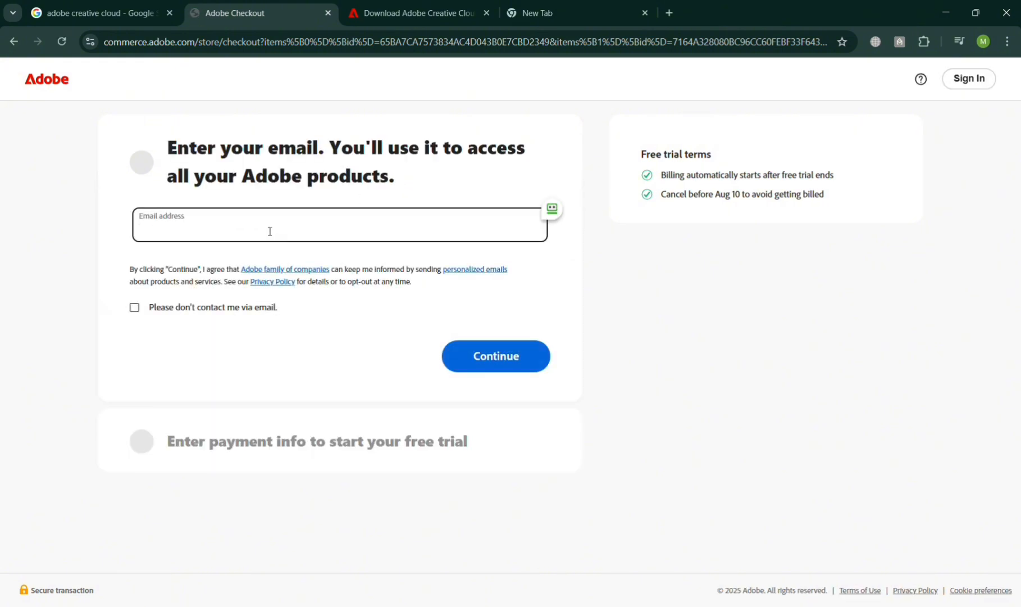
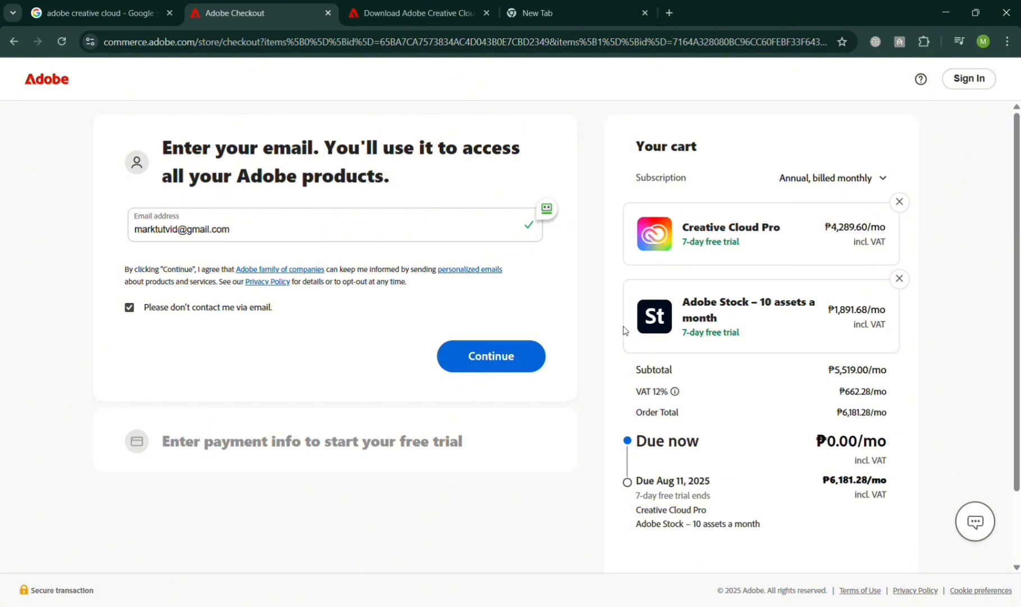
mouse_move(665, 448)
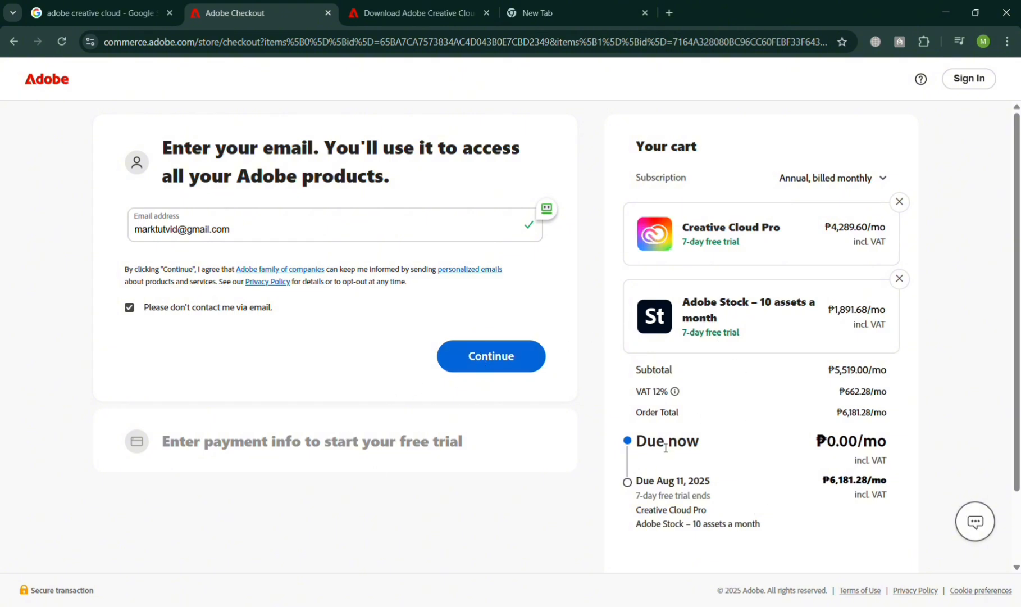
left_click(490, 356)
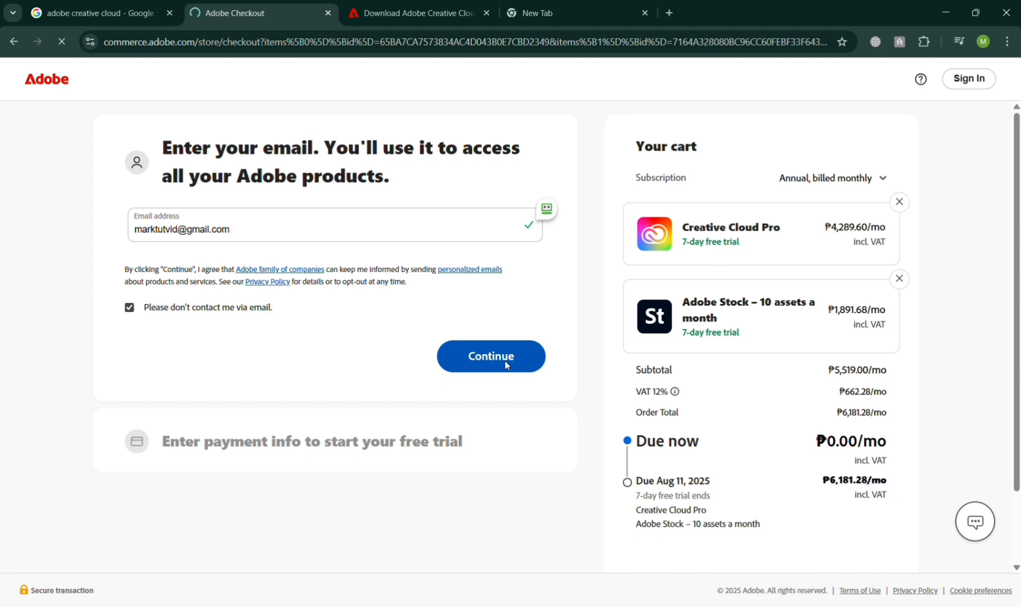
left_click(490, 356)
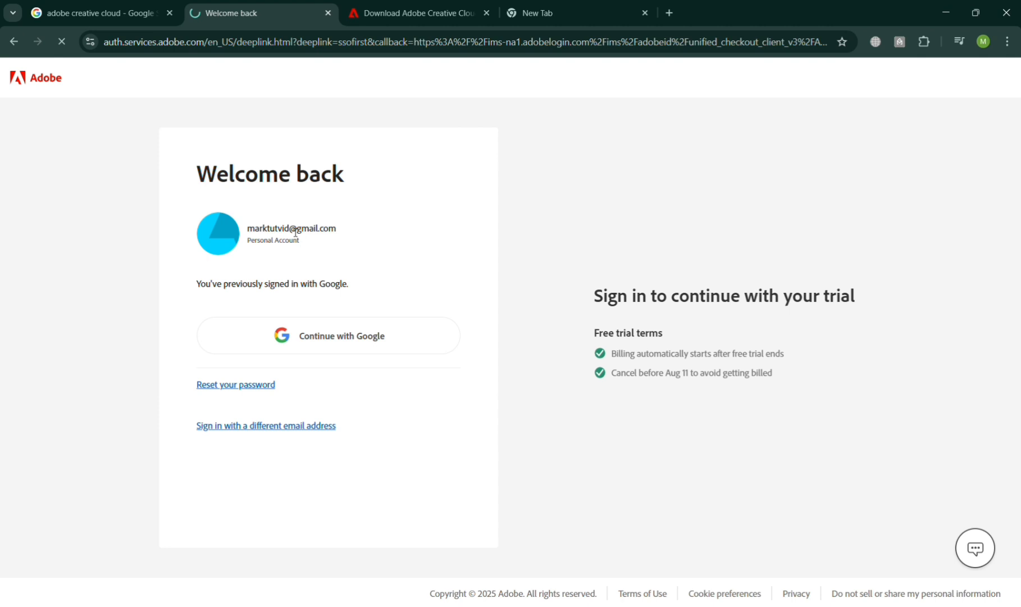
Confirm the signed-in account, try PayPal, then return to credit/debit card payment
left_click(328, 335)
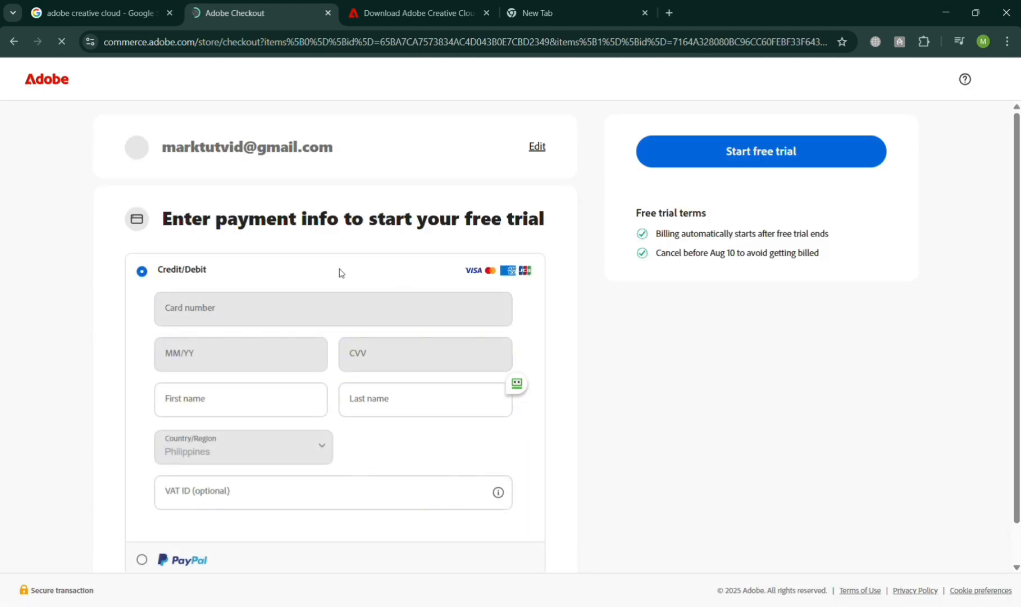
scroll("down", 3)
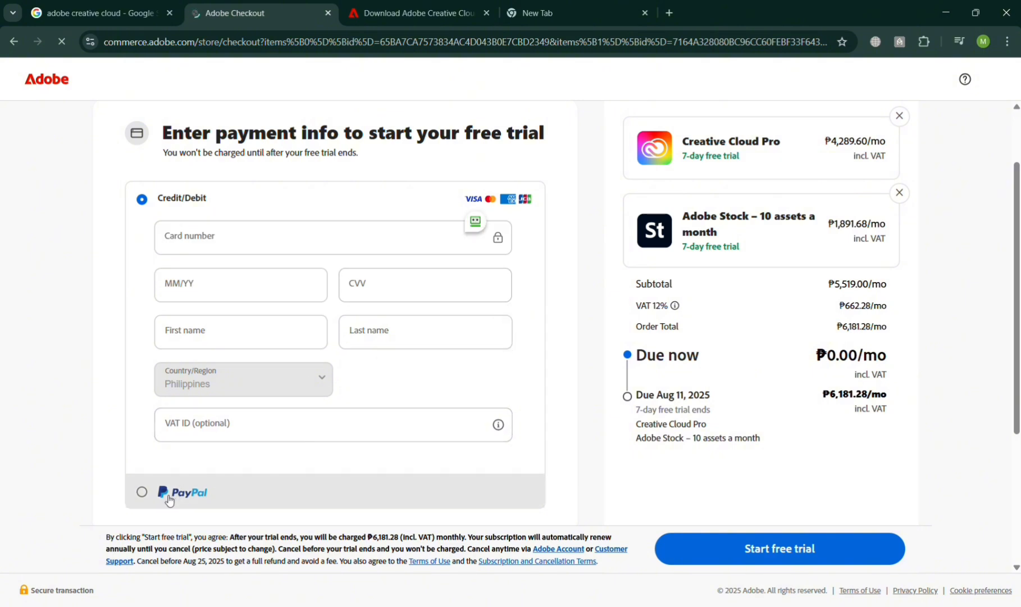
left_click(142, 492)
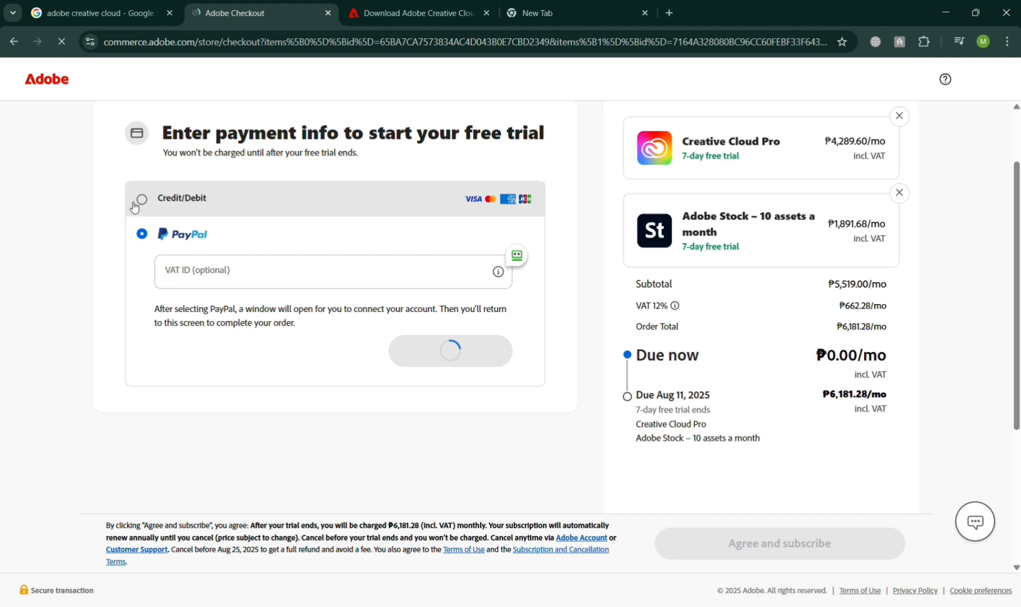
left_click(140, 199)
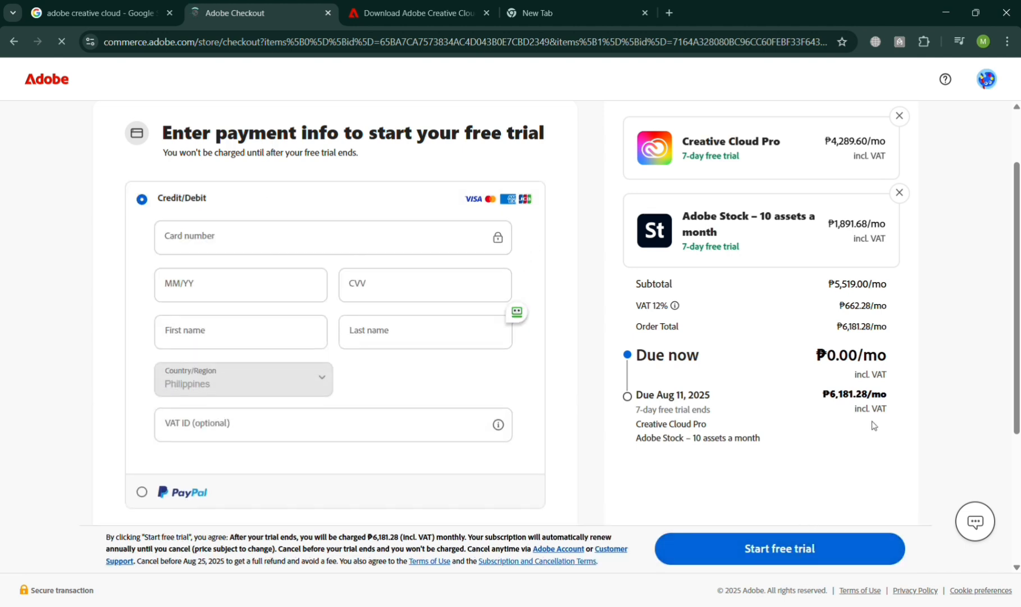
scroll("up", 3)
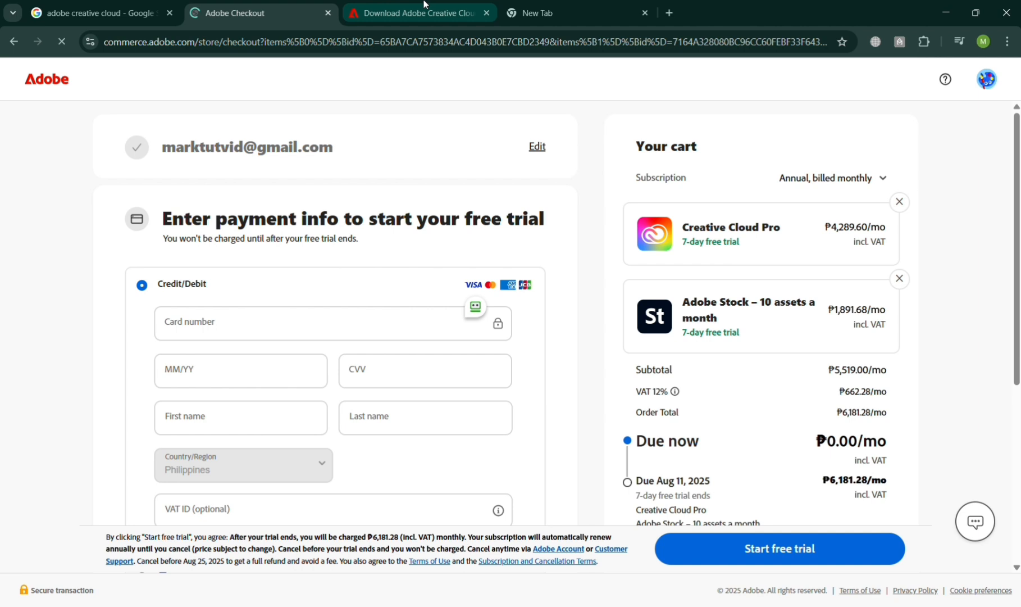
Switch to the Download Creative Cloud tab and scroll through the page back to the top
left_click(416, 13)
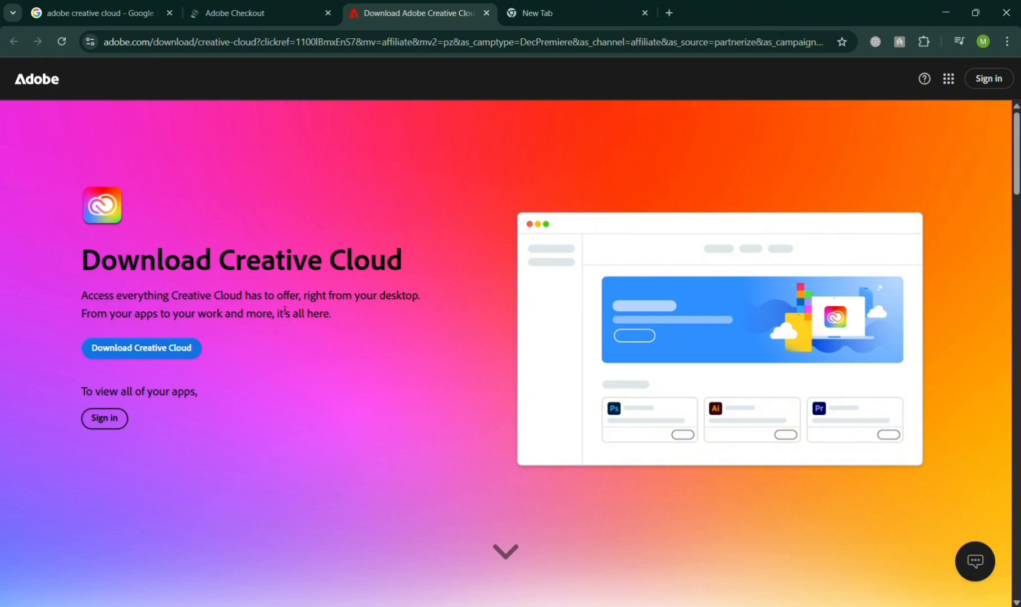
mouse_move(138, 325)
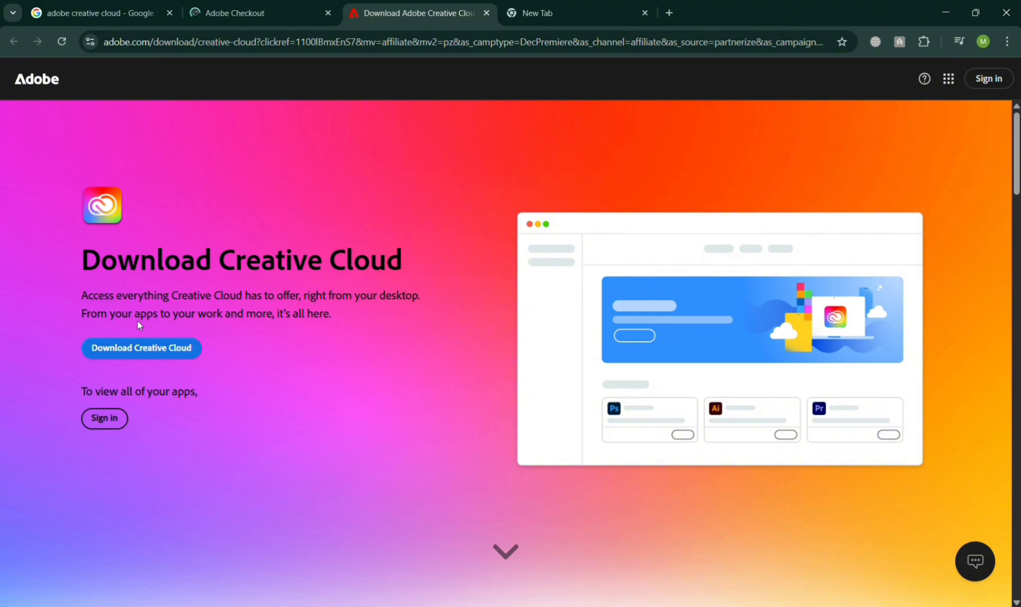
scroll("down", 3)
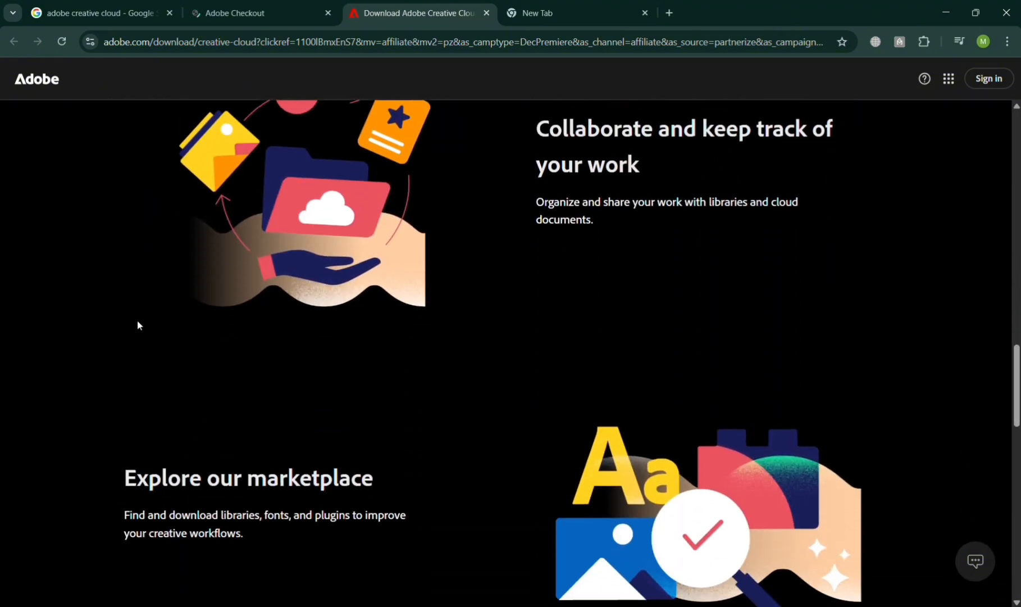
scroll("up", 3)
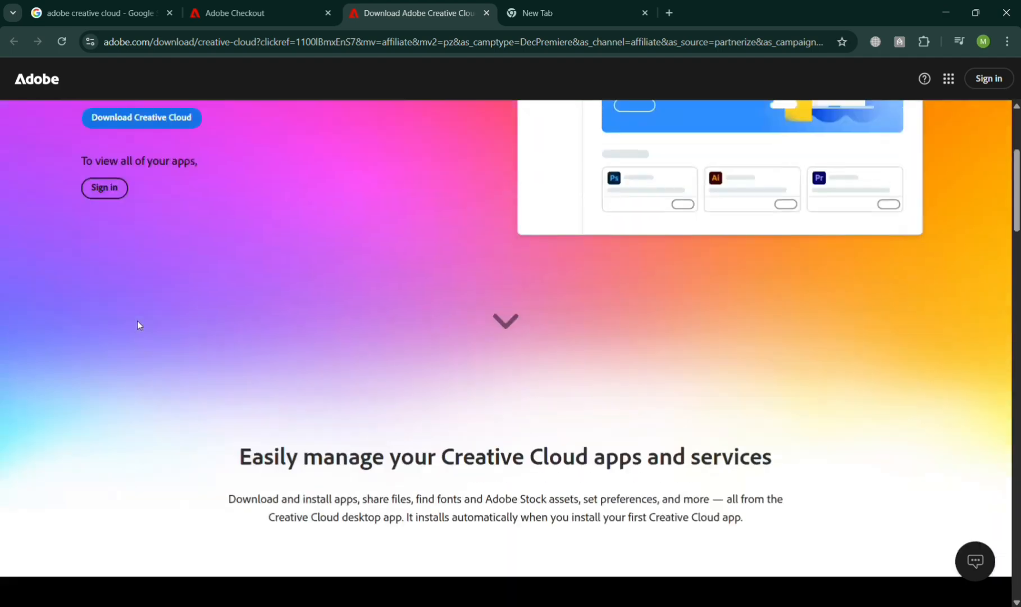
scroll("up", 3)
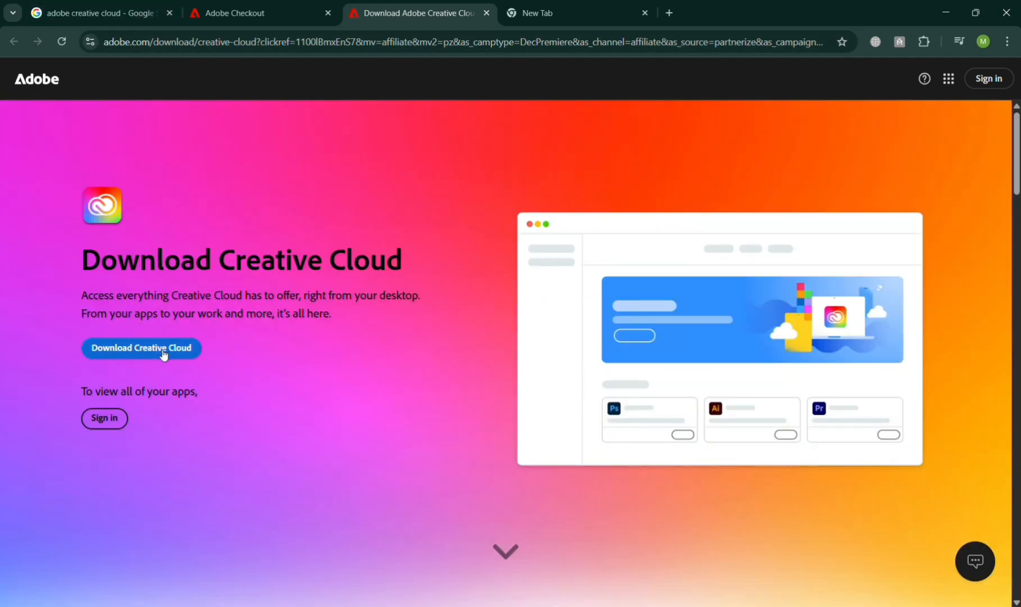
Download the Creative Cloud installer, glance at the checkout tab, and return
left_click(140, 347)
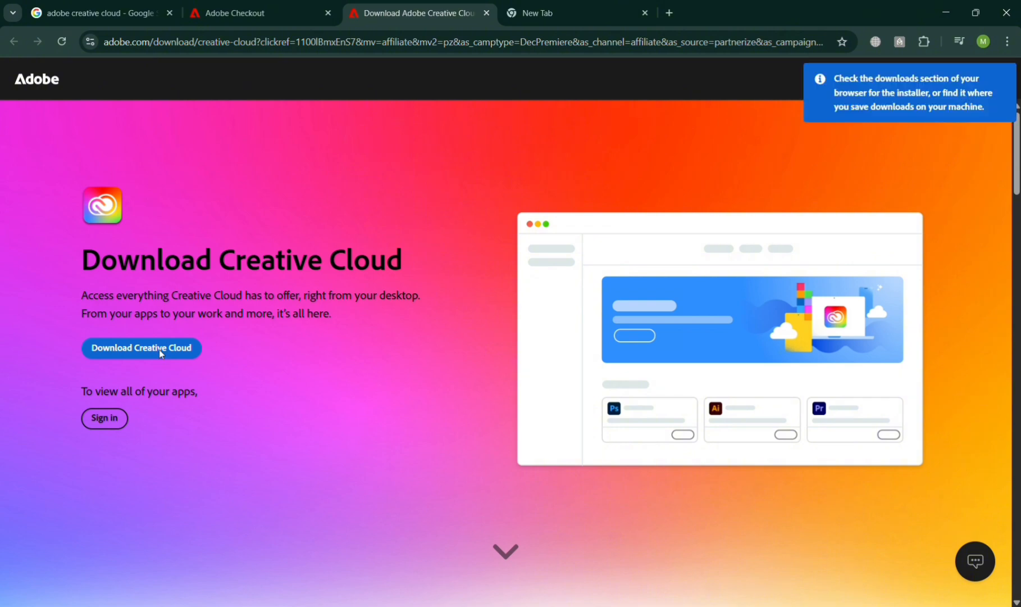
scroll("down", 3)
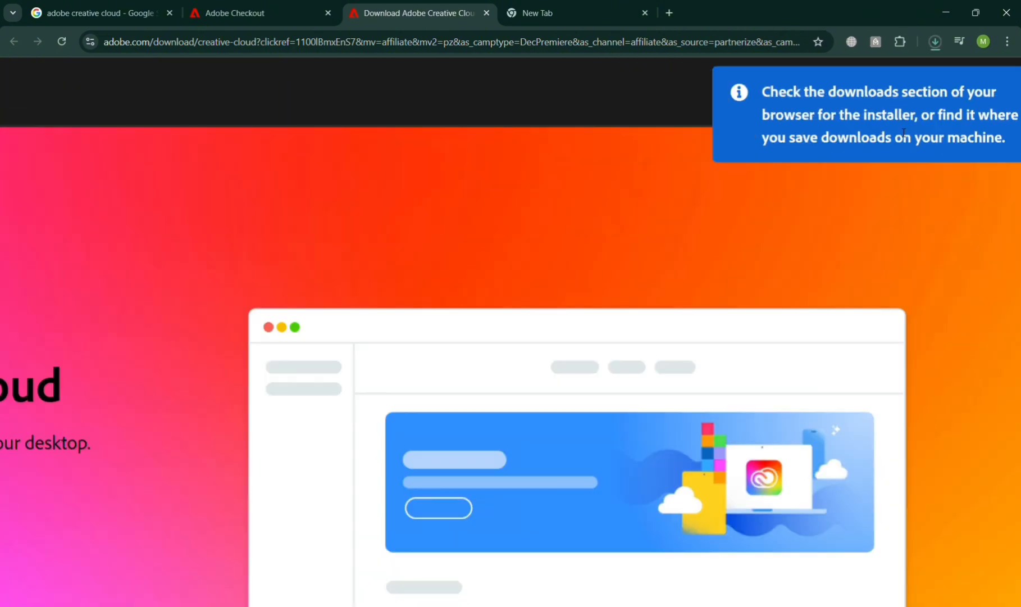
scroll("up", 3)
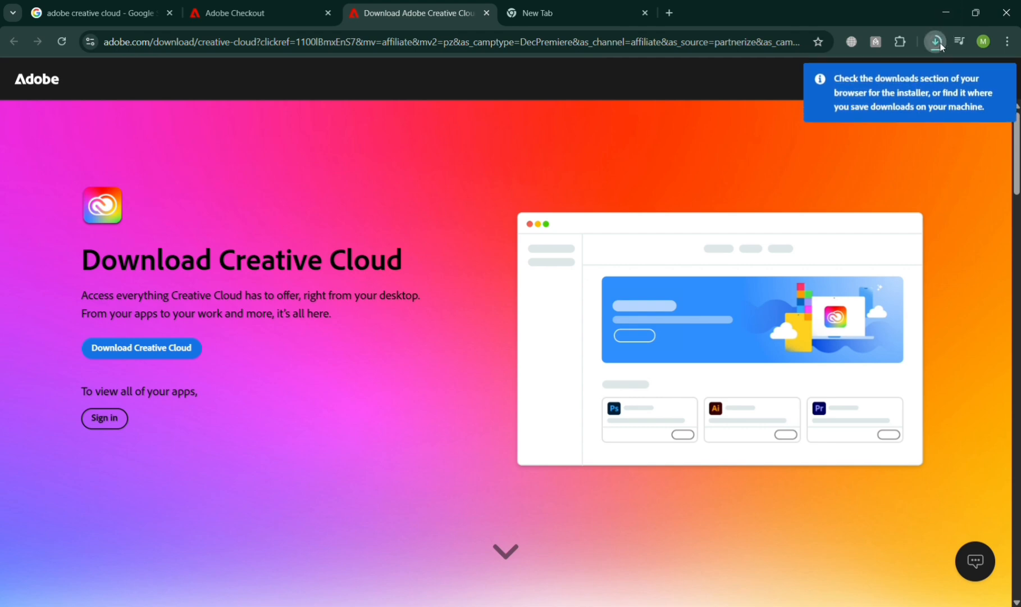
mouse_move(928, 106)
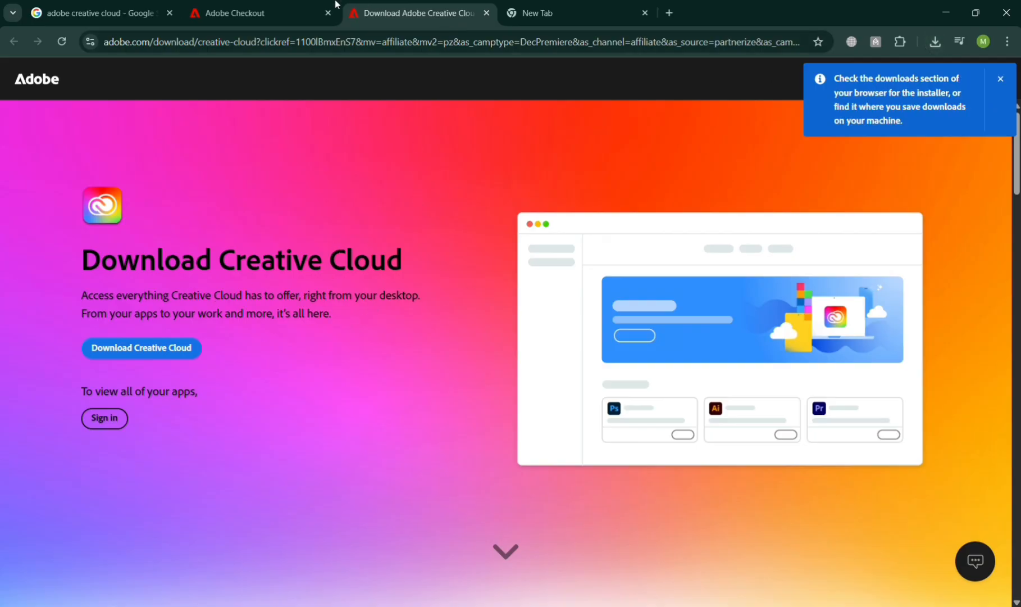
left_click(254, 13)
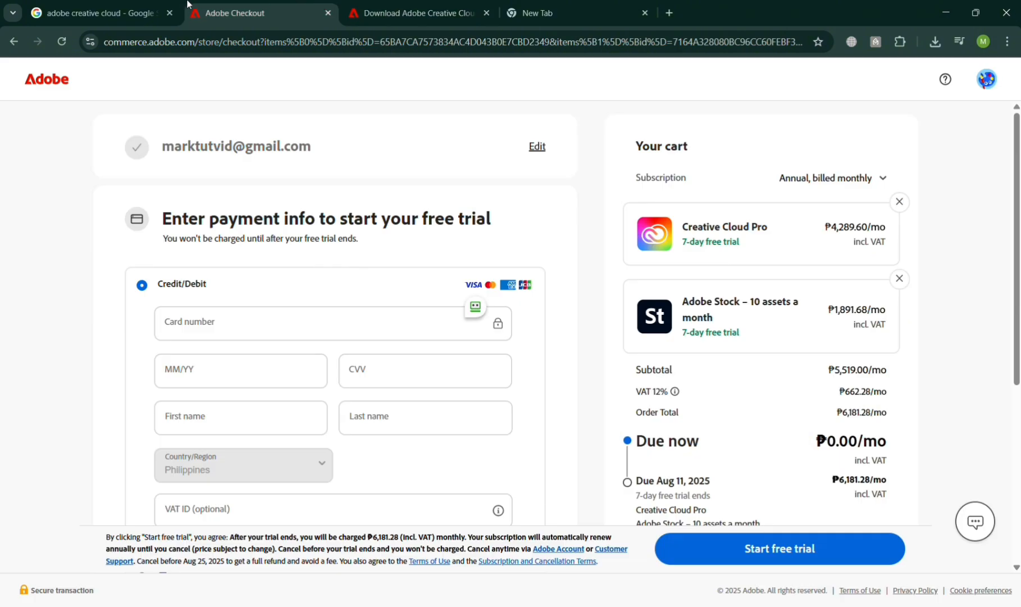
left_click(416, 13)
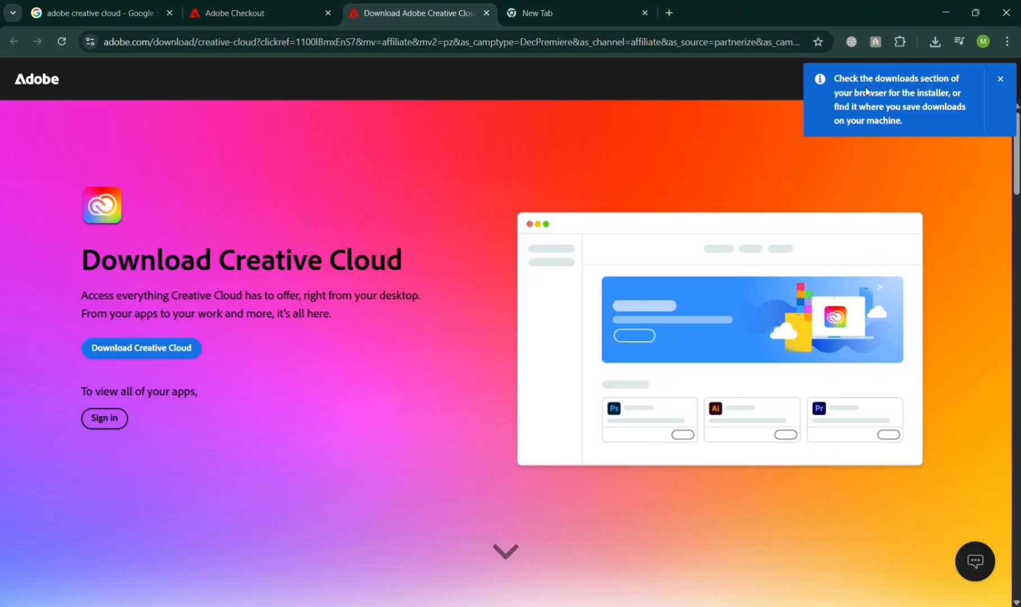